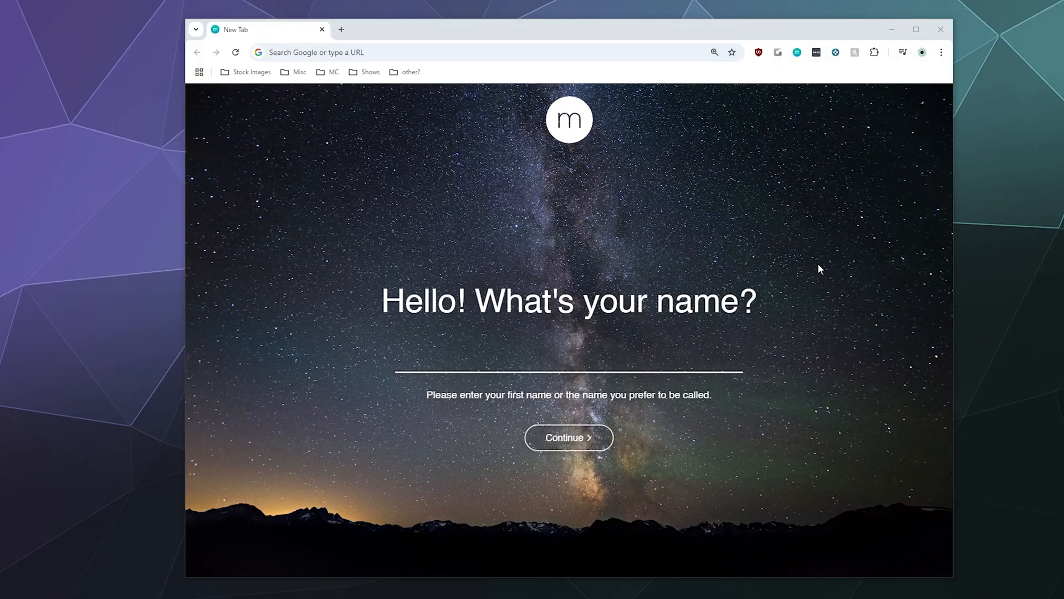
pyautogui.moveTo(794, 224)
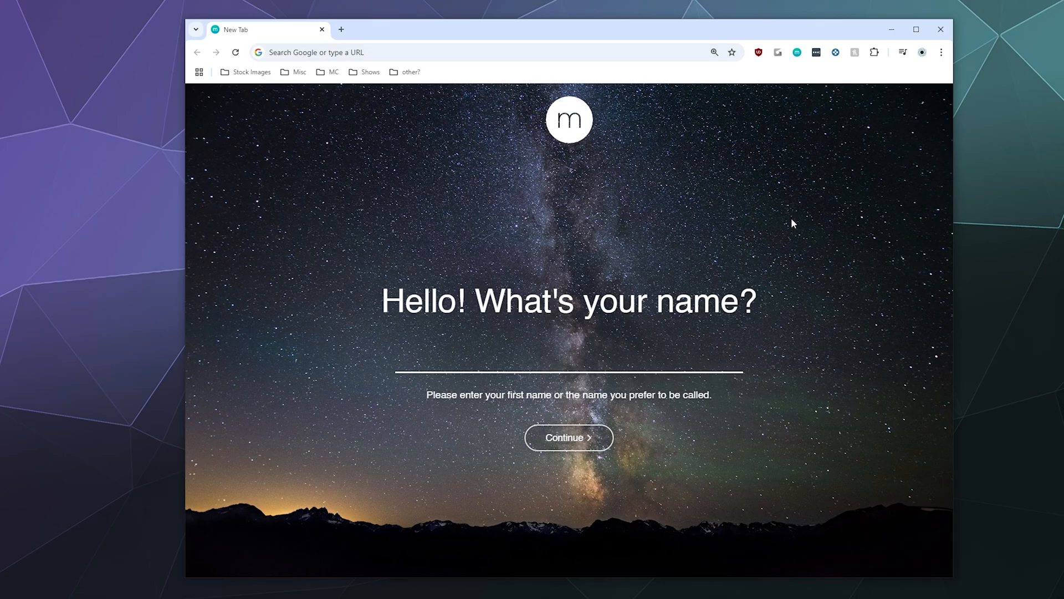
pyautogui.moveTo(791, 218)
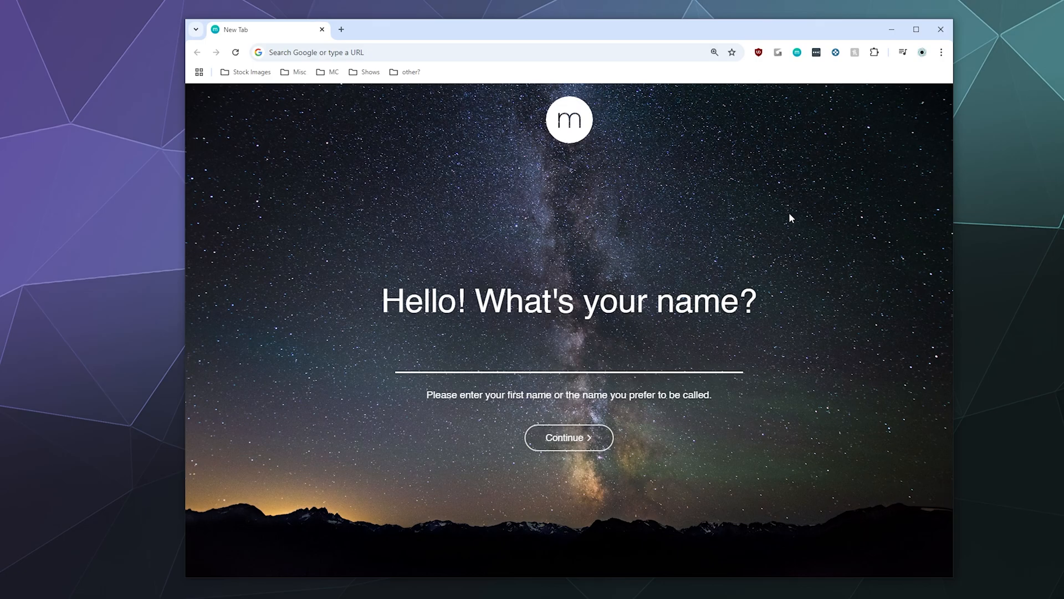
pyautogui.moveTo(791, 216)
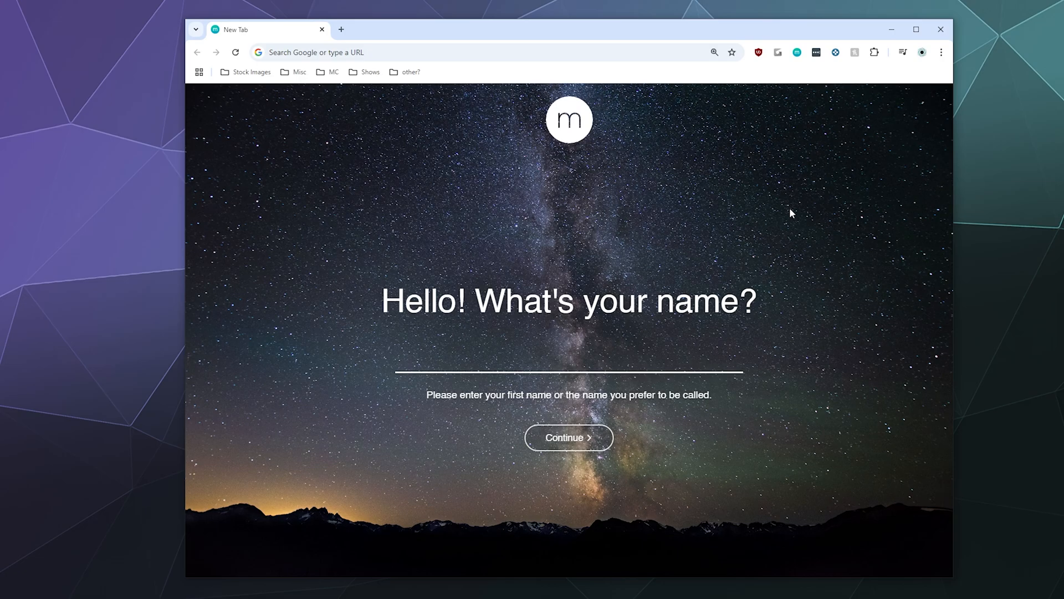
pyautogui.moveTo(970, 80)
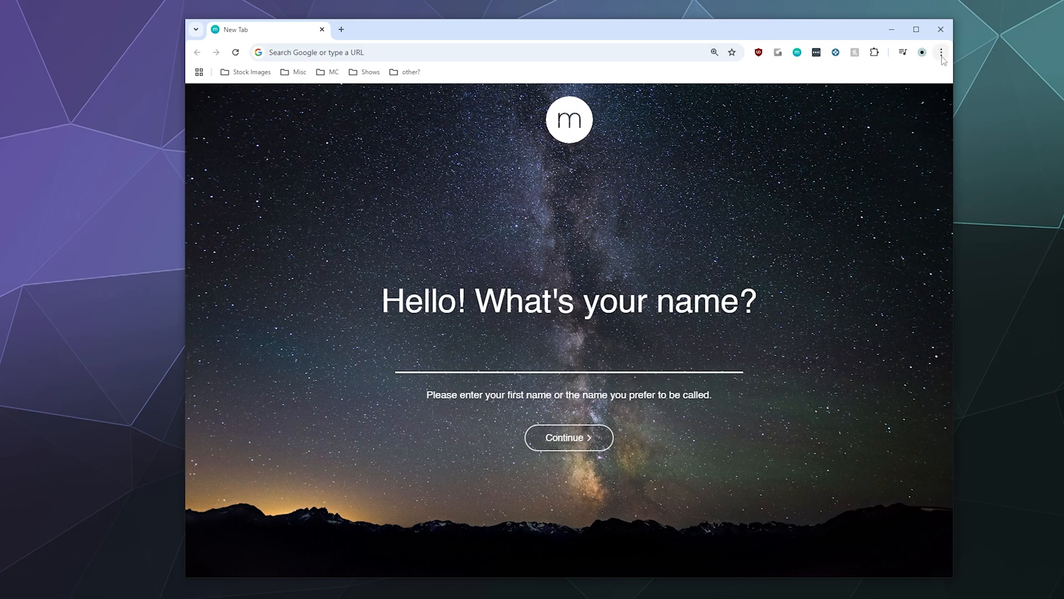
pyautogui.moveTo(941, 52)
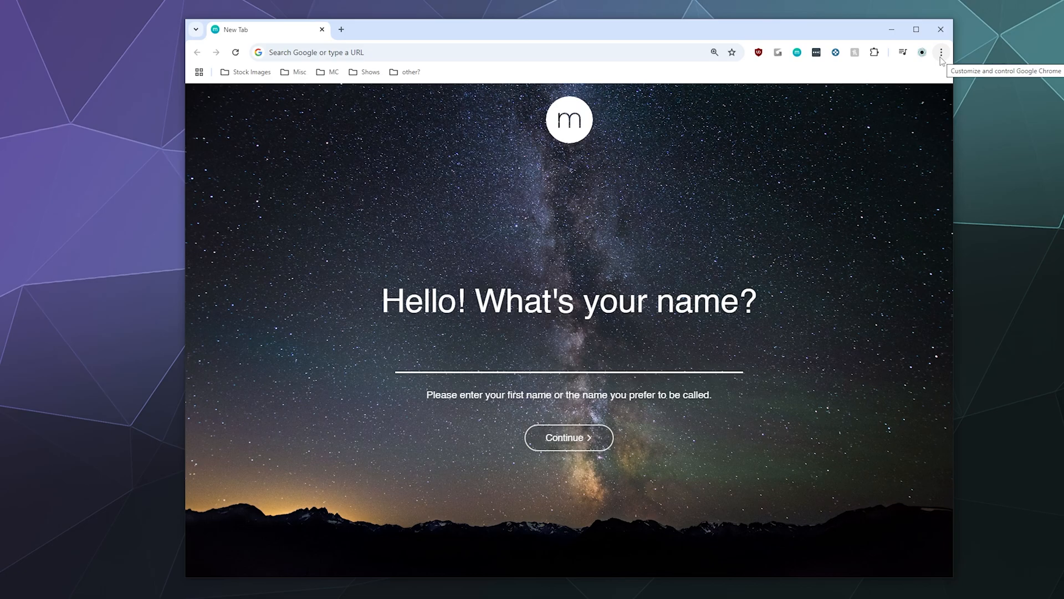
# Open Chrome's Settings page from the three-dot menu.
pyautogui.click(941, 52)
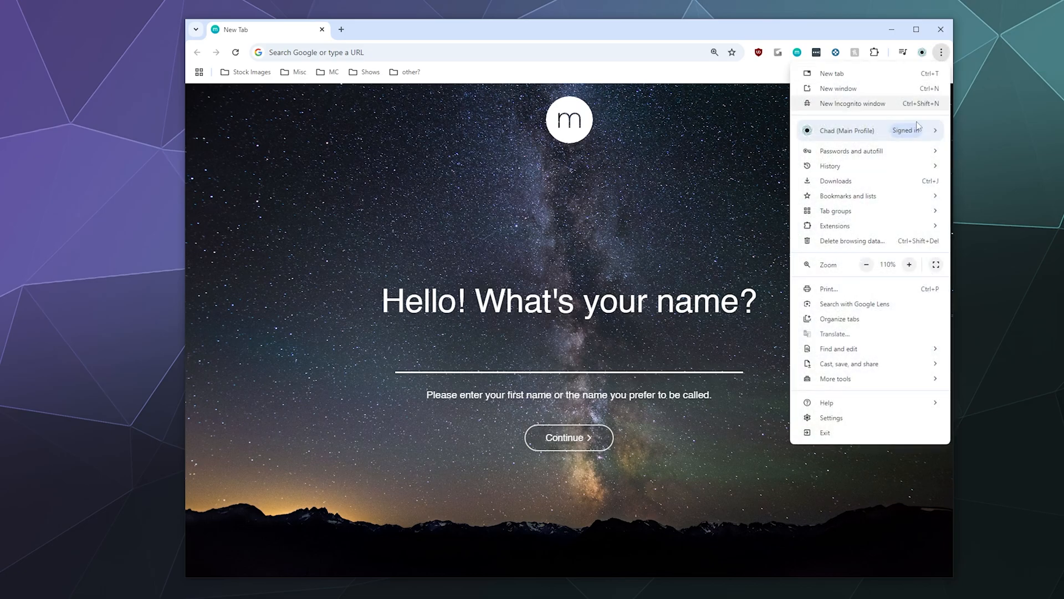
pyautogui.click(832, 417)
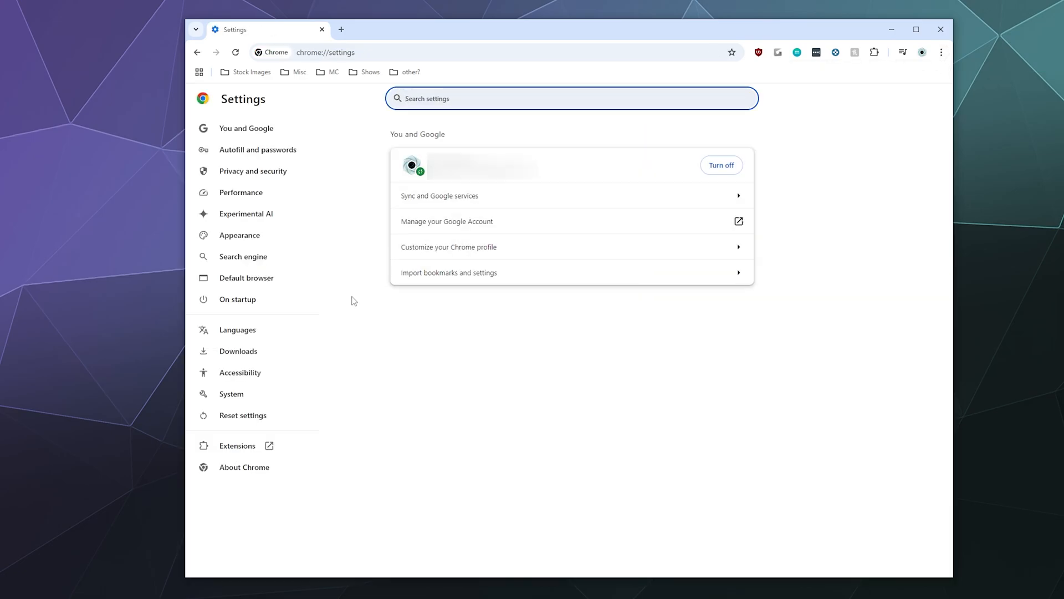
pyautogui.moveTo(563, 284)
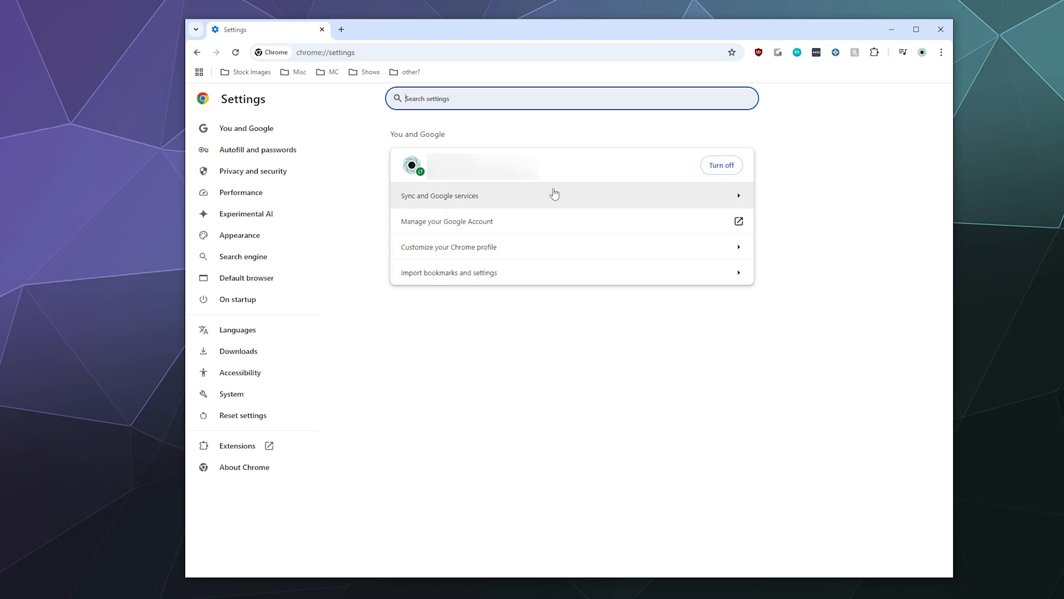
pyautogui.moveTo(605, 272)
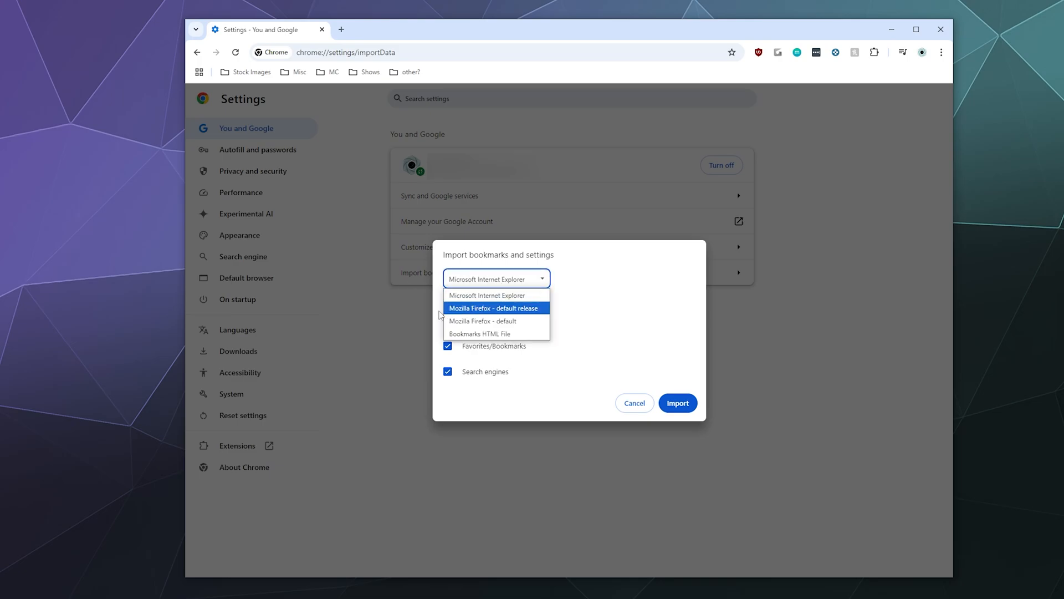
pyautogui.moveTo(520, 317)
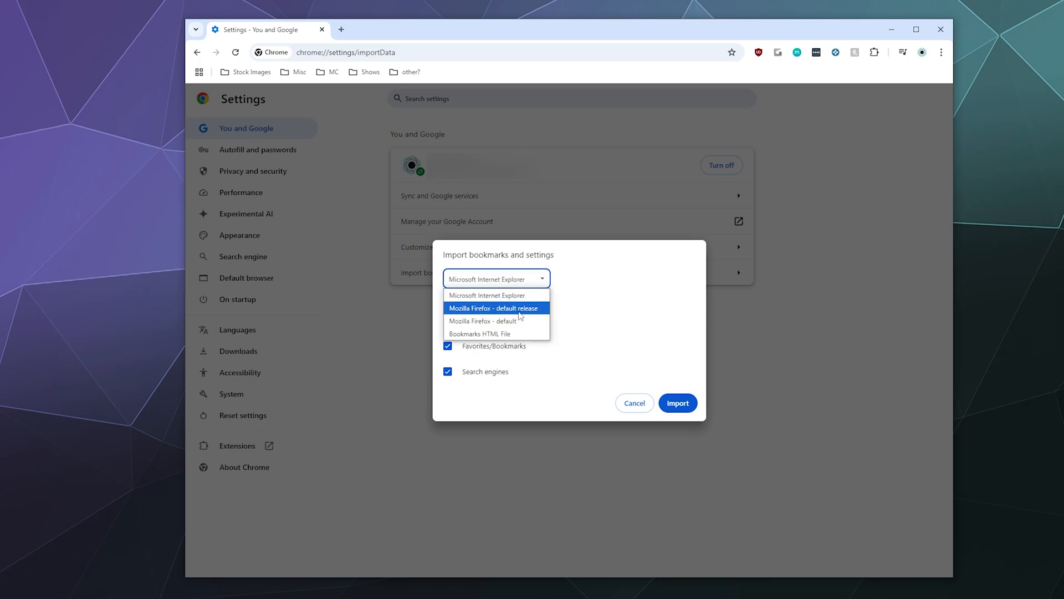
# Import from 'Mozilla Firefox - default release', closing Firefox and retrying when prompted.
pyautogui.click(495, 308)
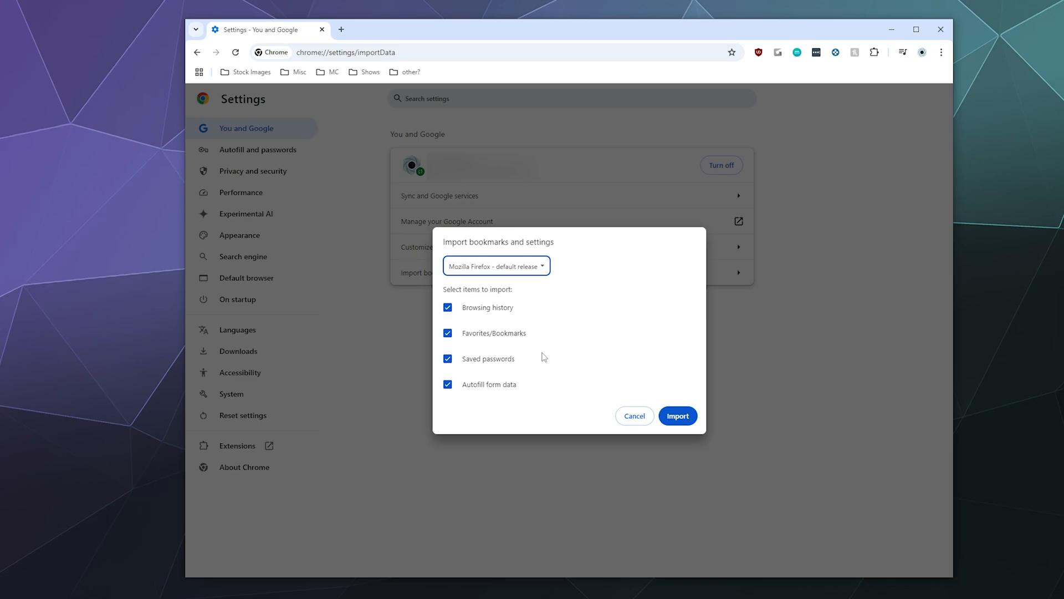
pyautogui.moveTo(490, 342)
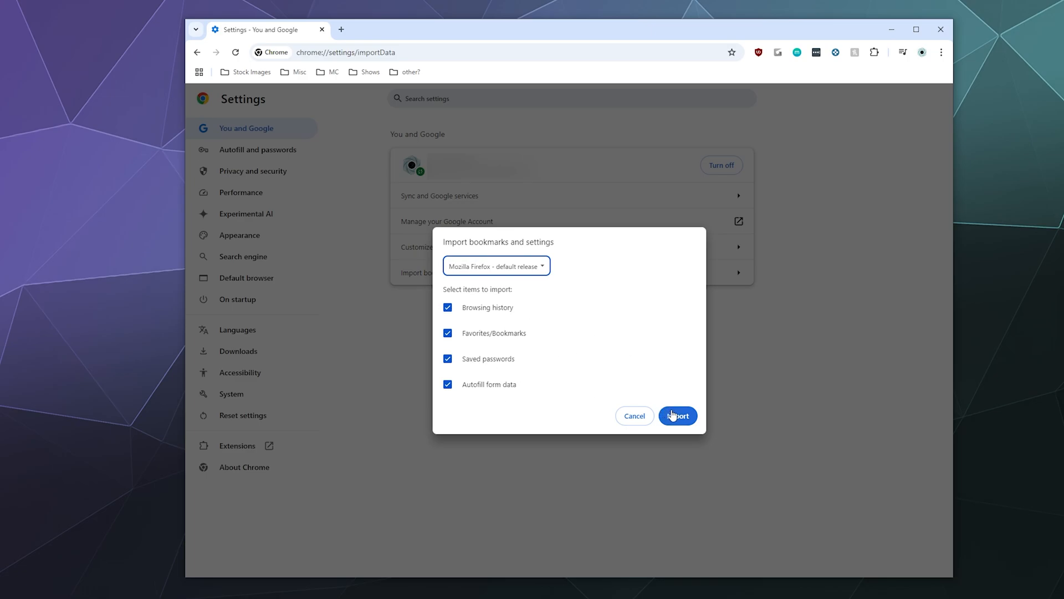
pyautogui.click(677, 415)
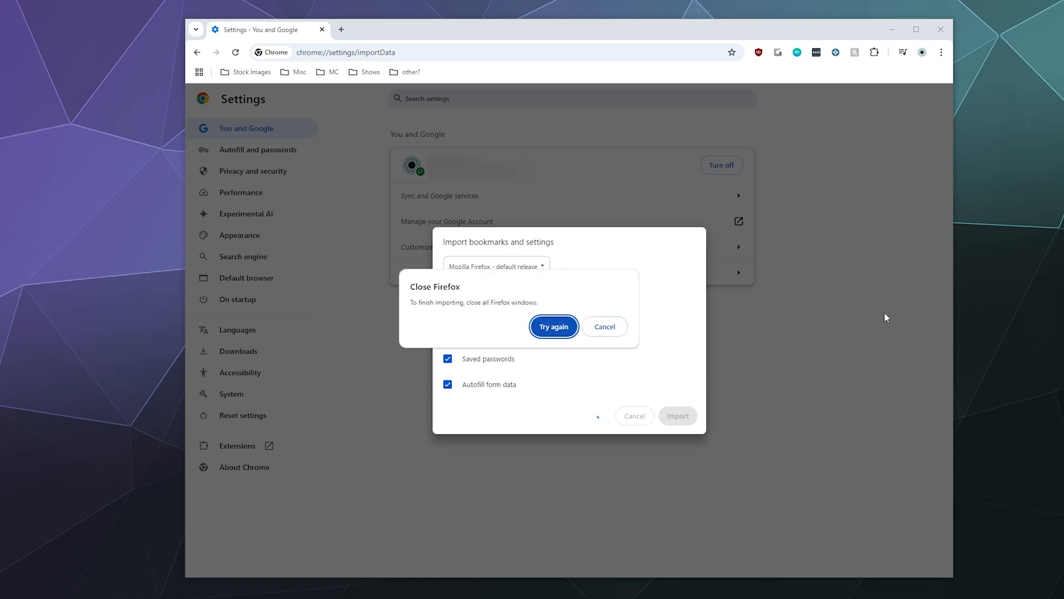
pyautogui.click(553, 327)
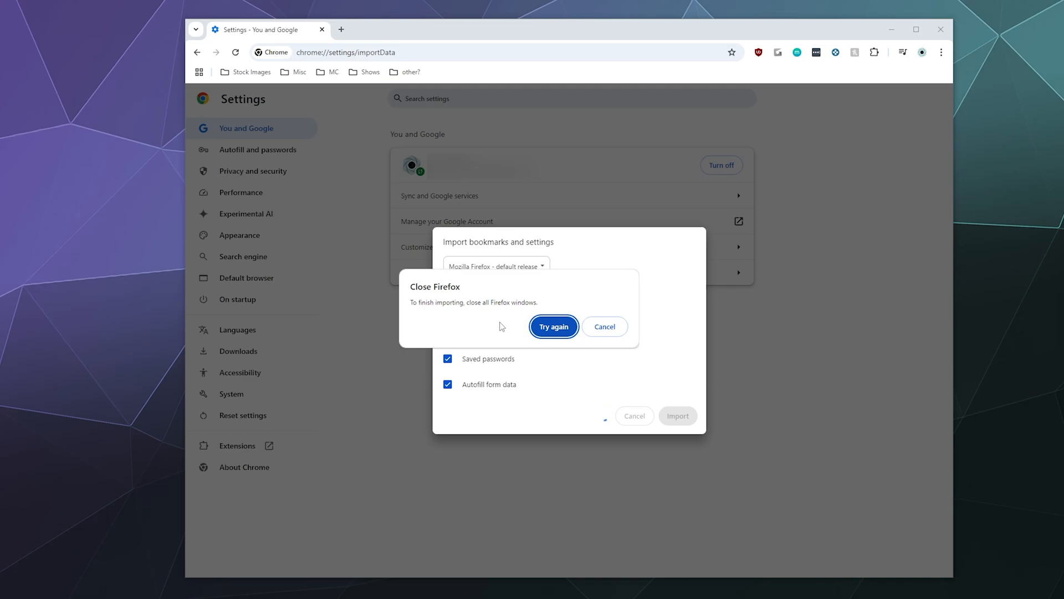
pyautogui.click(553, 326)
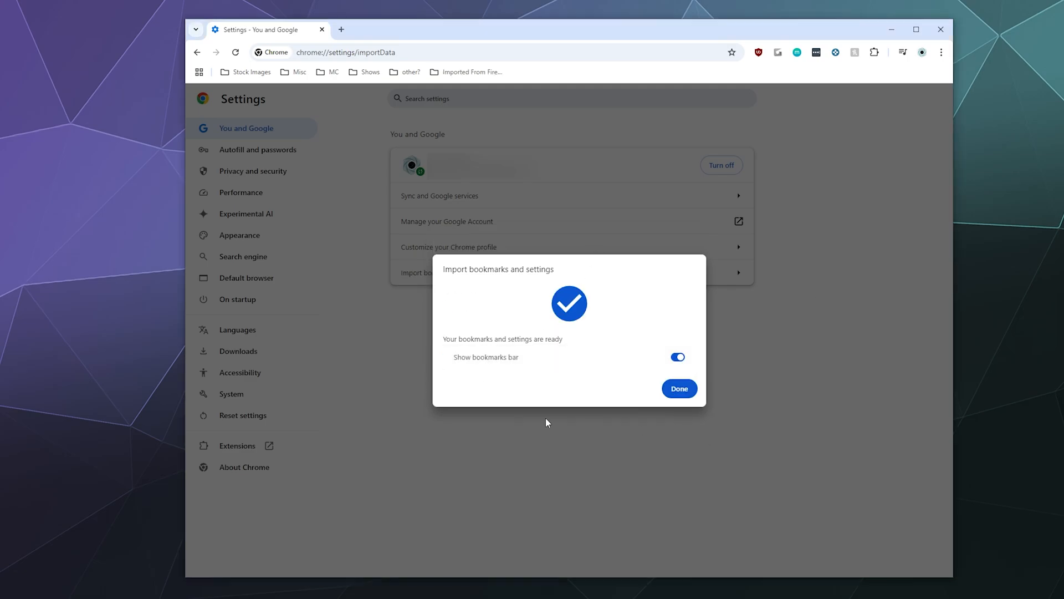
pyautogui.moveTo(510, 200)
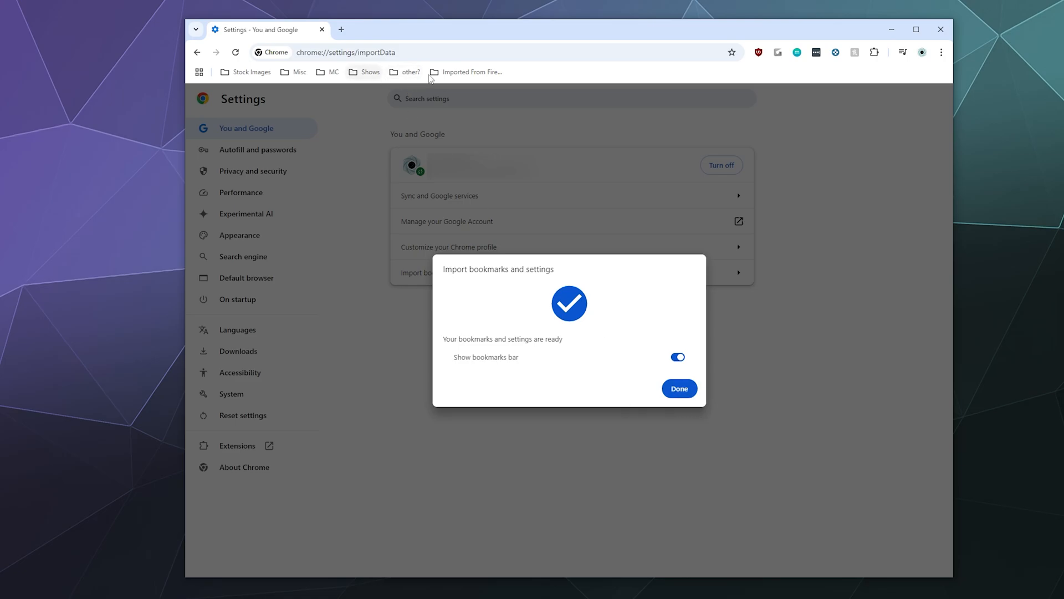
# Browse the Imported From Firefox folder and compare it with Stock Images bookmarks.
pyautogui.click(679, 388)
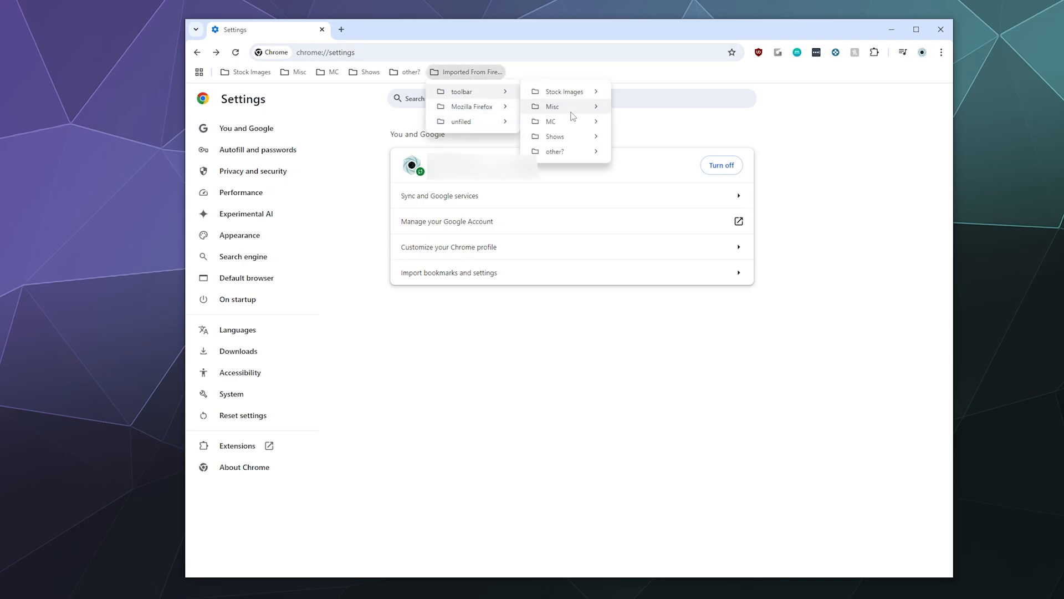
pyautogui.click(250, 72)
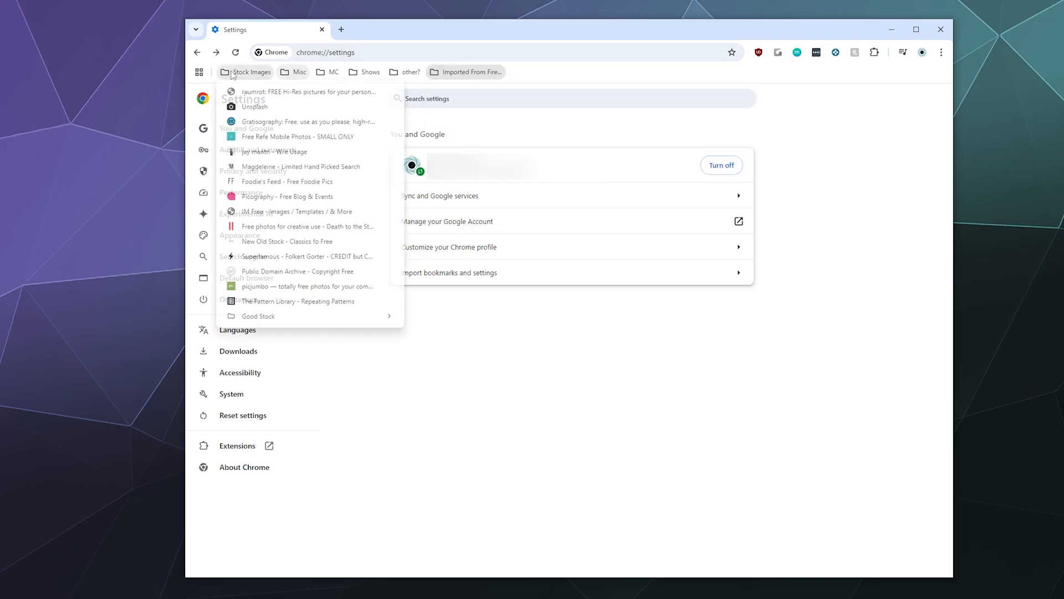
pyautogui.click(470, 72)
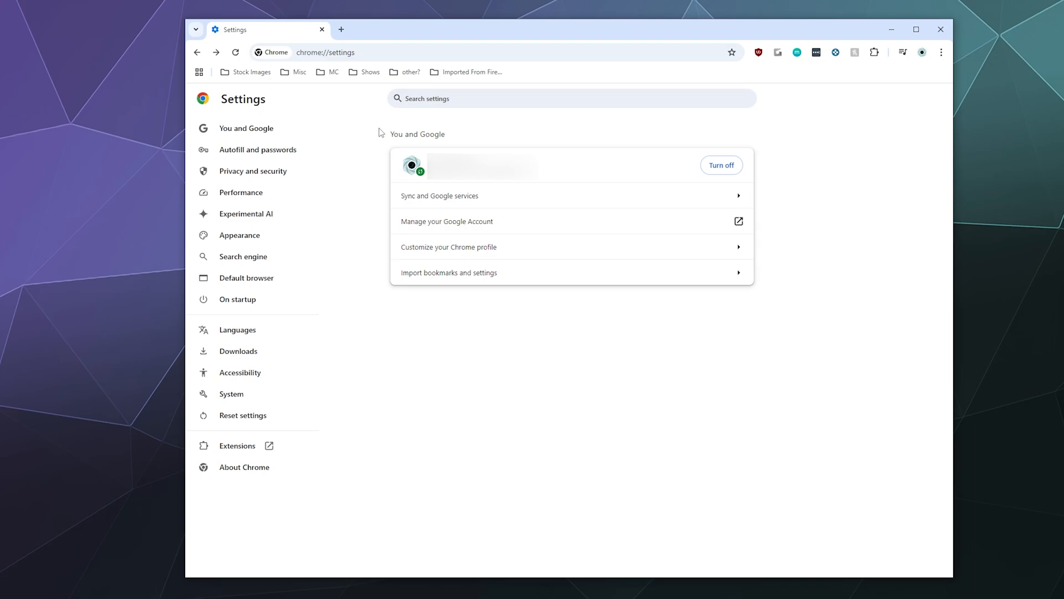
pyautogui.moveTo(484, 80)
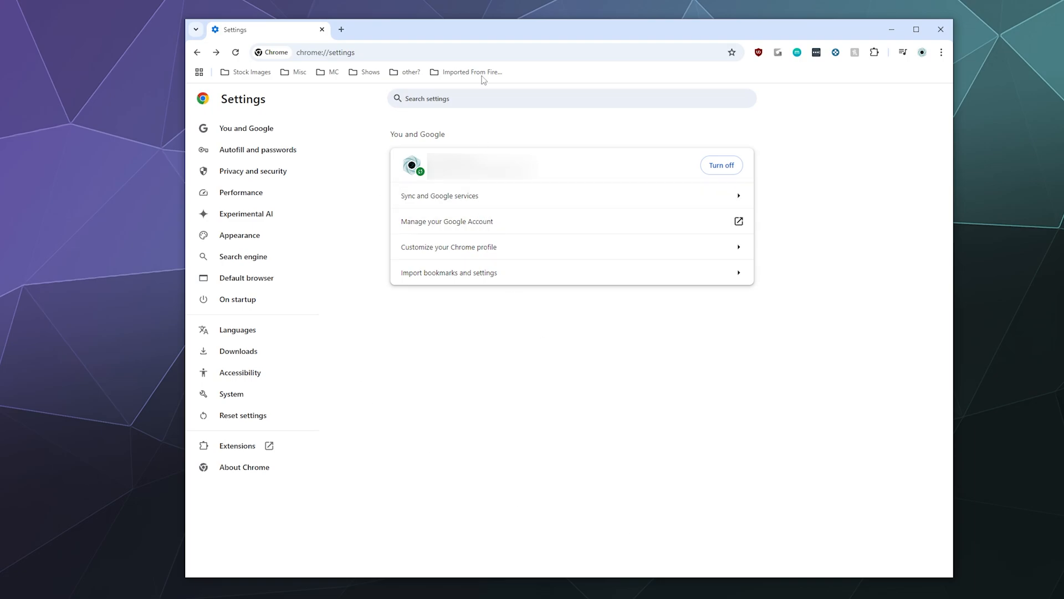
pyautogui.moveTo(566, 221)
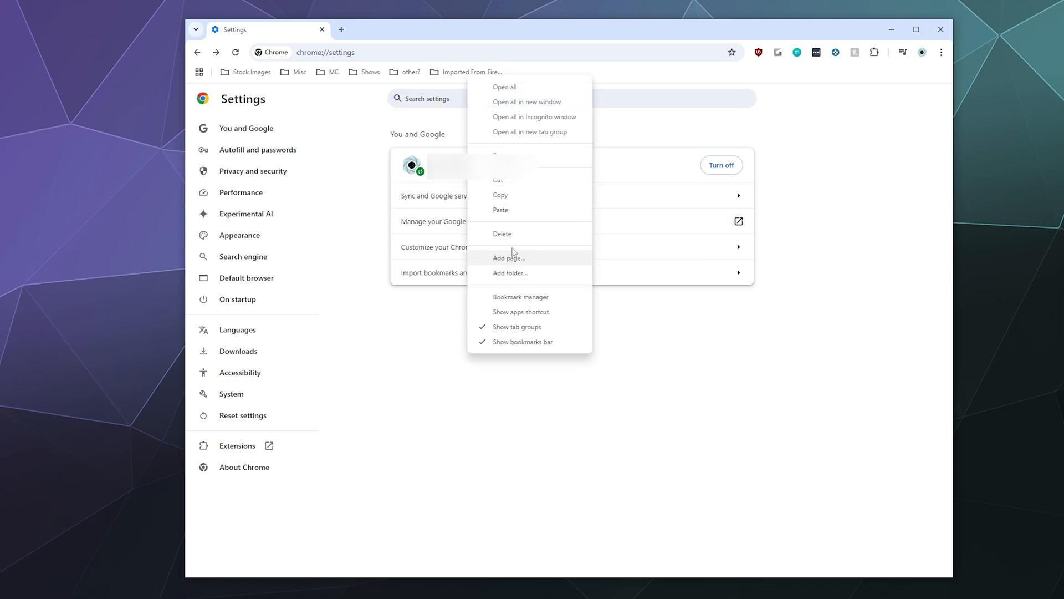
# Delete the 'Imported From Firefox' folder via its context menu.
pyautogui.click(550, 363)
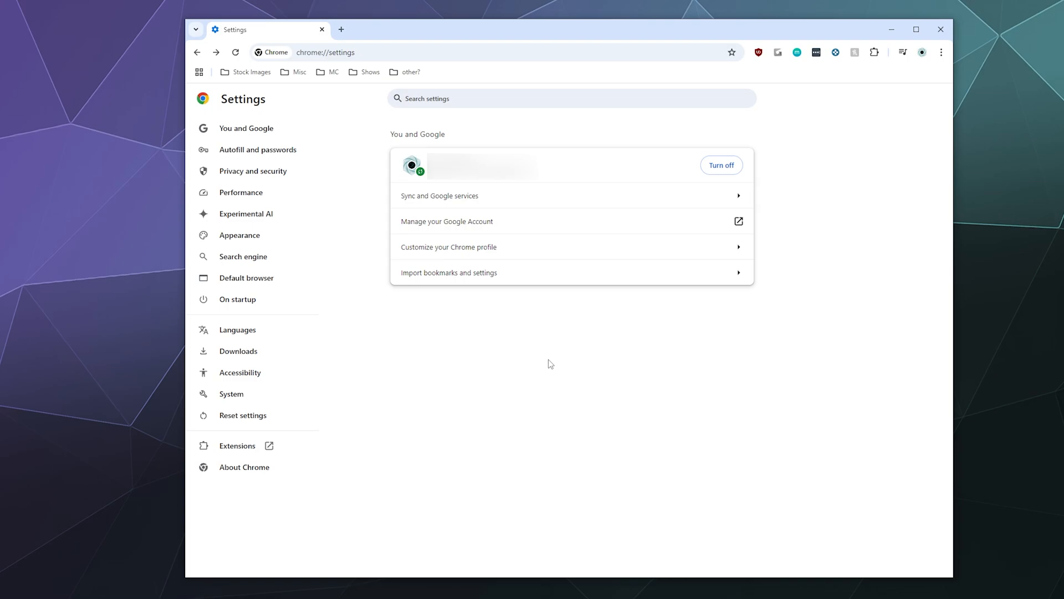